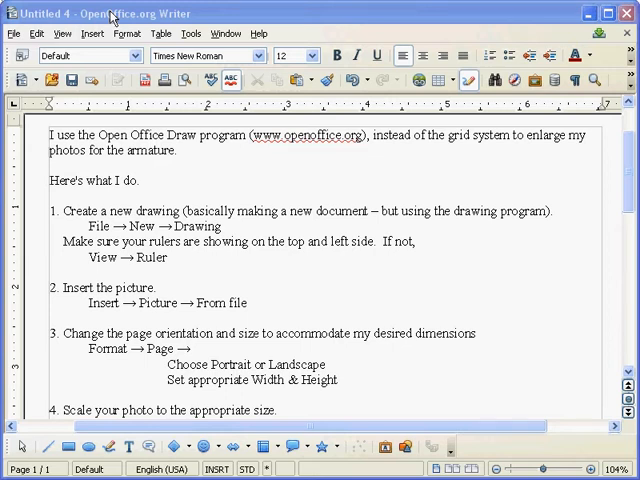
Create a new blank drawing document via File > New > Drawing
click(12, 32)
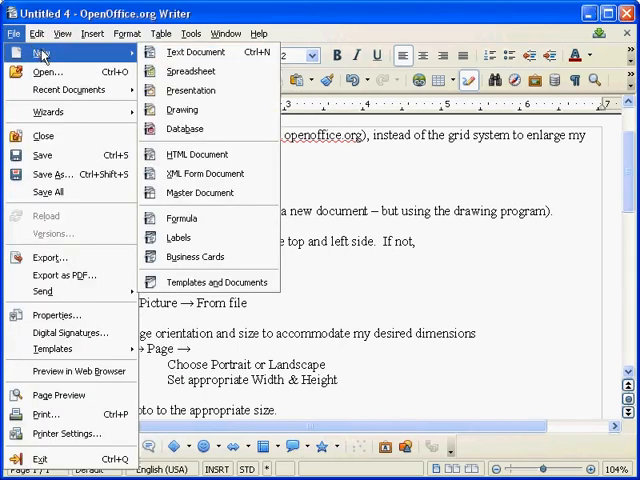
mouse_move(182, 108)
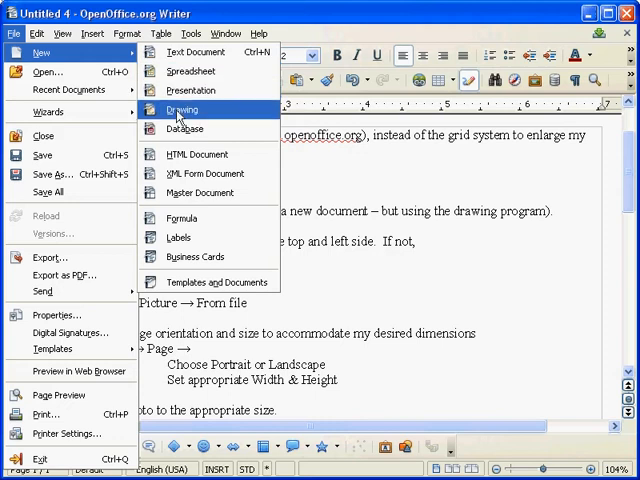
click(180, 108)
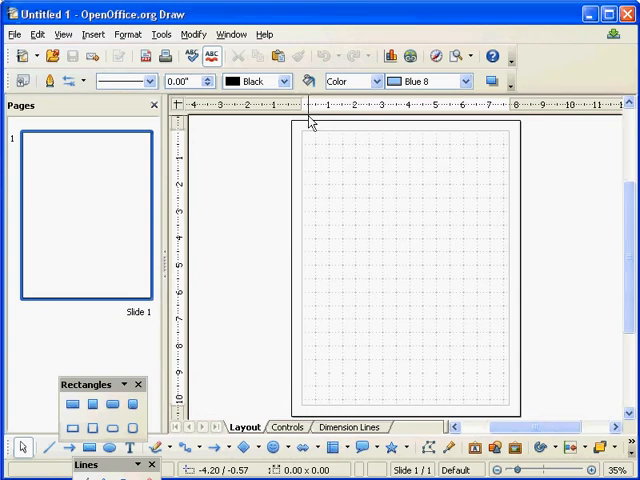
mouse_move(384, 218)
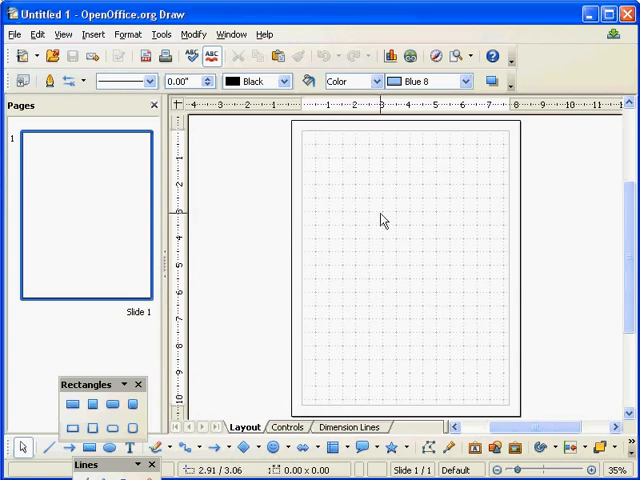
mouse_move(96, 34)
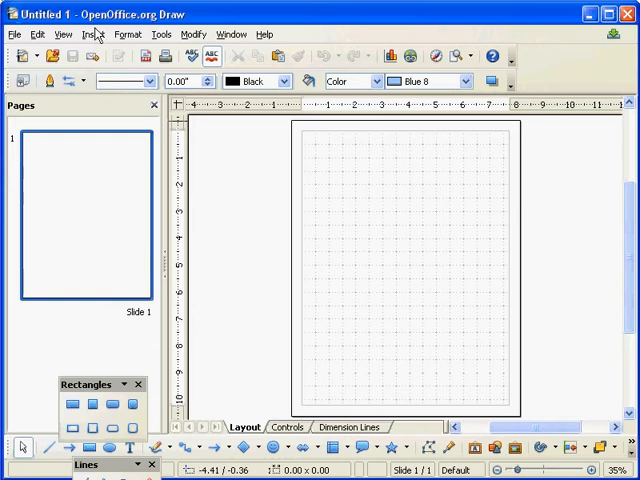
Insert the cat photo onto the page from a file
click(92, 34)
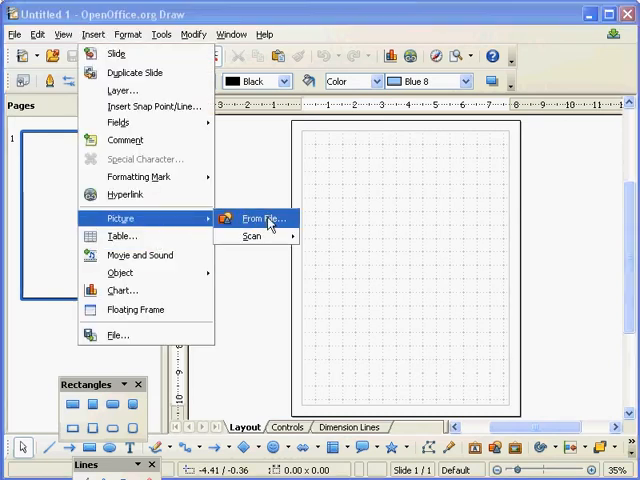
click(260, 218)
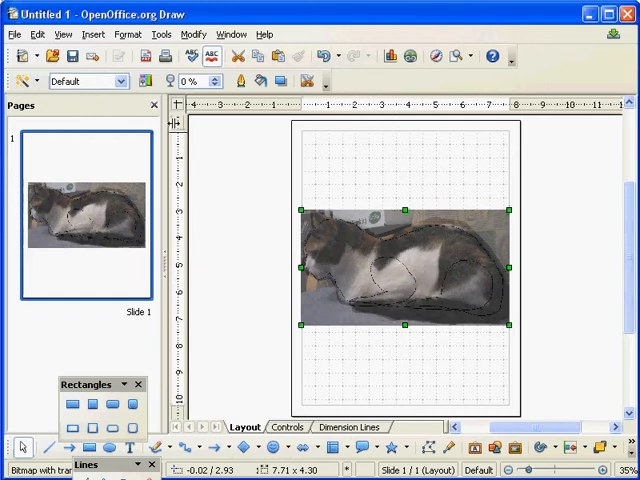
Switch the page to landscape orientation in page setup
click(128, 34)
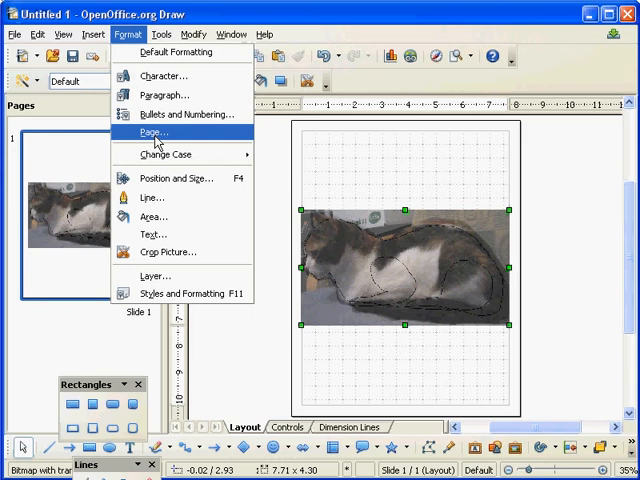
click(152, 132)
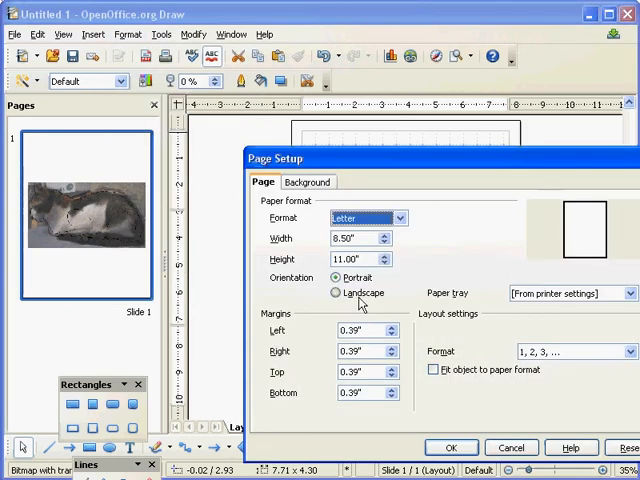
click(336, 292)
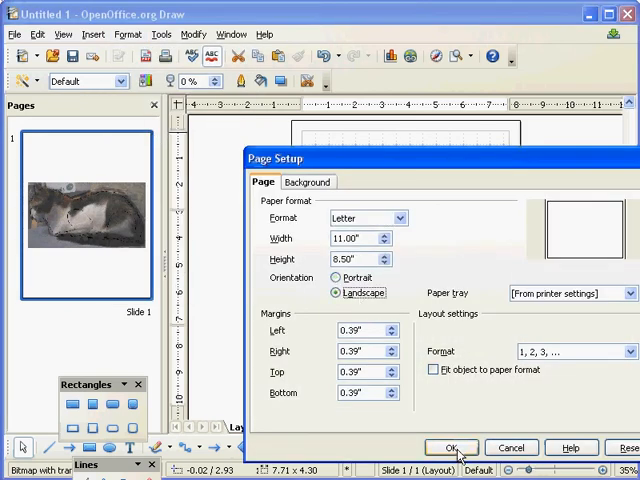
click(450, 448)
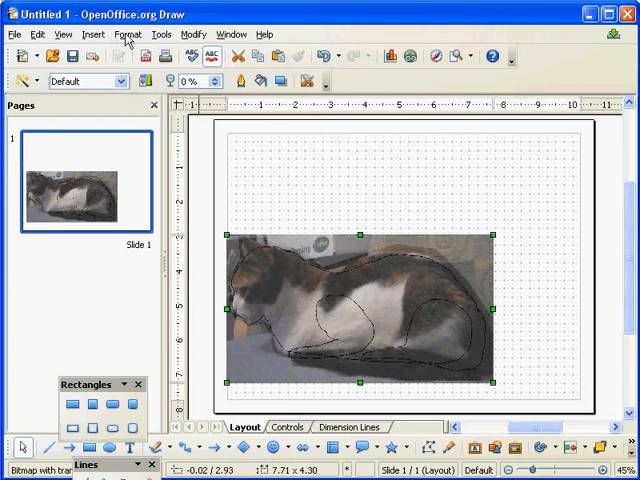
Reopen page setup and select the width value to enter 15 inches
click(126, 34)
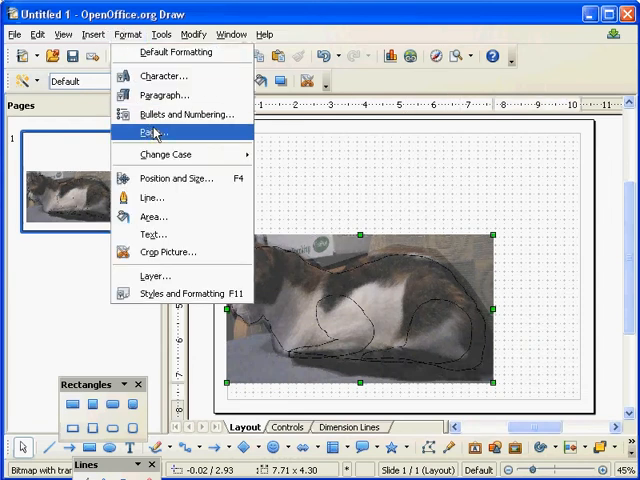
click(152, 132)
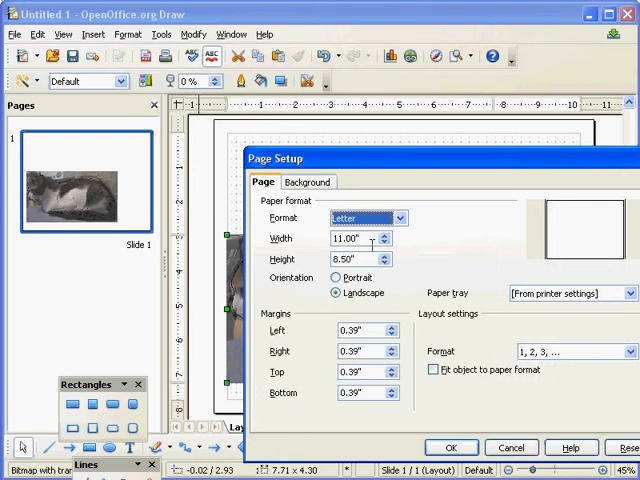
click(352, 238)
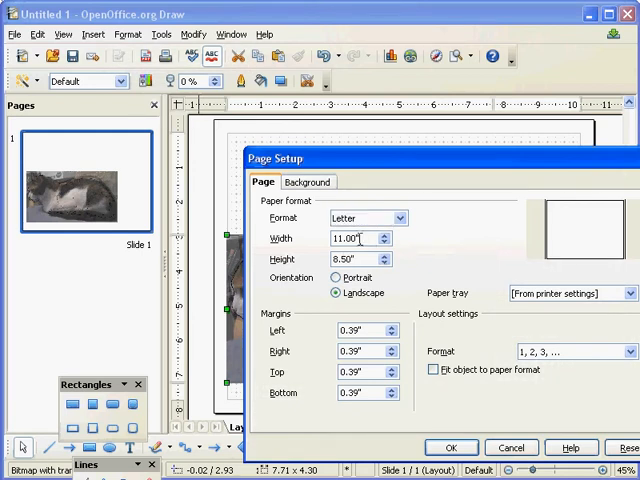
triple_click(356, 238)
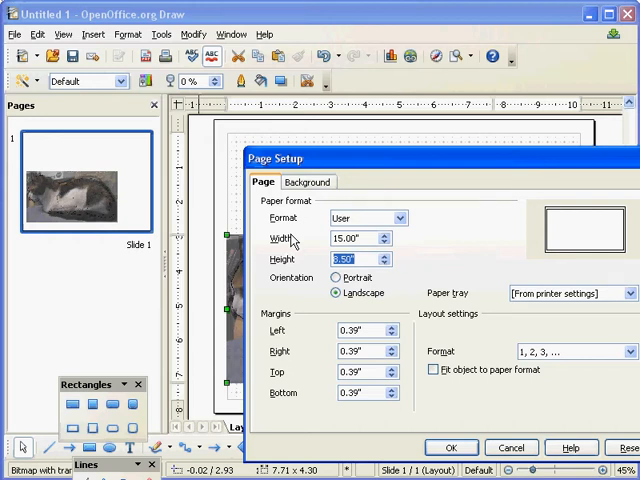
mouse_move(292, 238)
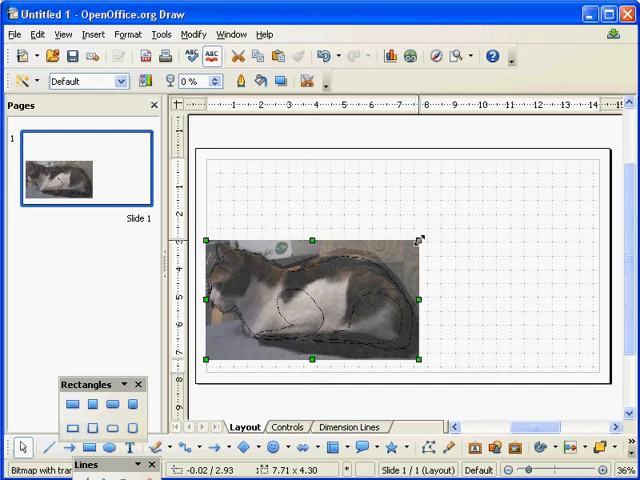
Enlarge the cat photo to about 14 by 8 inches across the page
drag(420, 240, 470, 204)
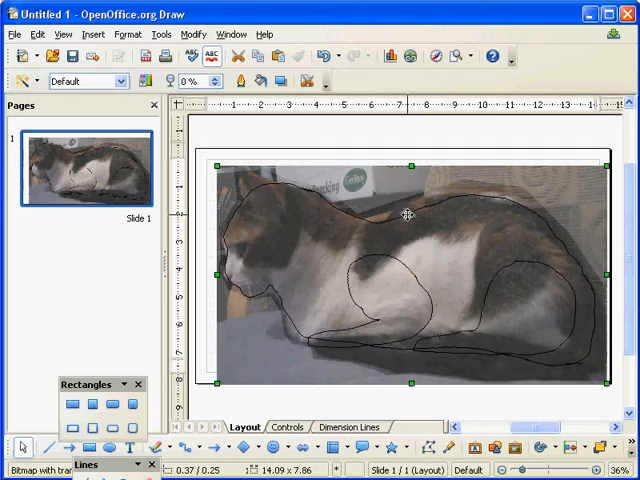
mouse_move(318, 112)
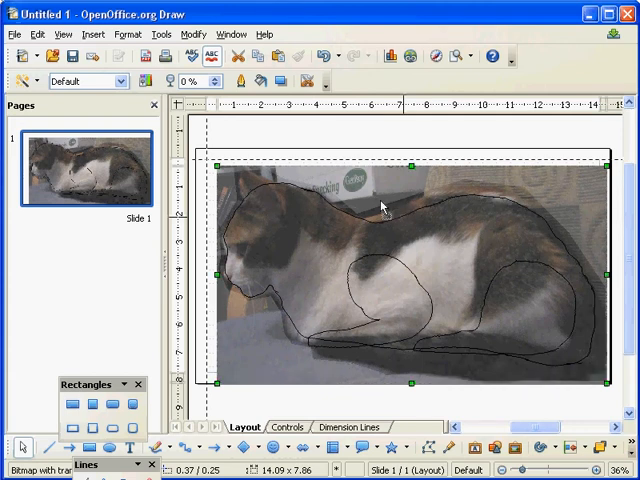
Move and stretch the cat photo to about 14.60 × 8.19, snapped to the page guidelines
drag(380, 208, 284, 190)
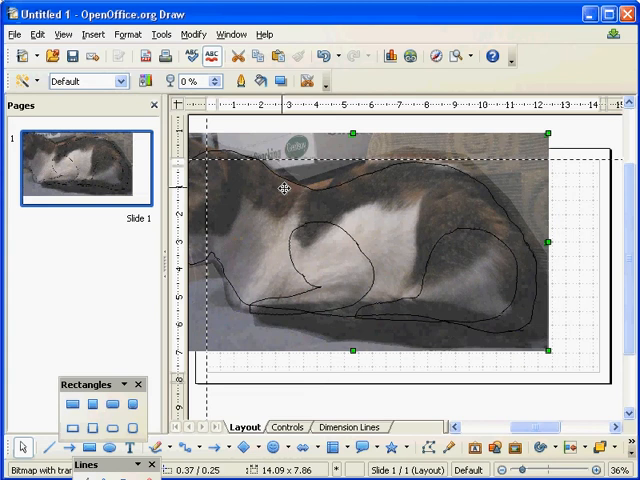
drag(284, 190, 324, 216)
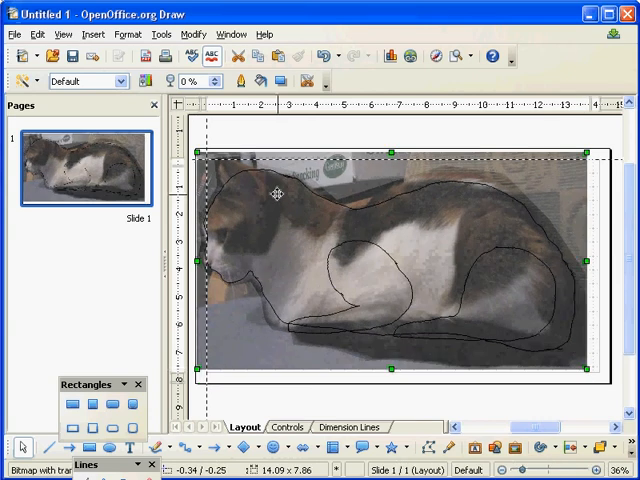
drag(280, 200, 310, 208)
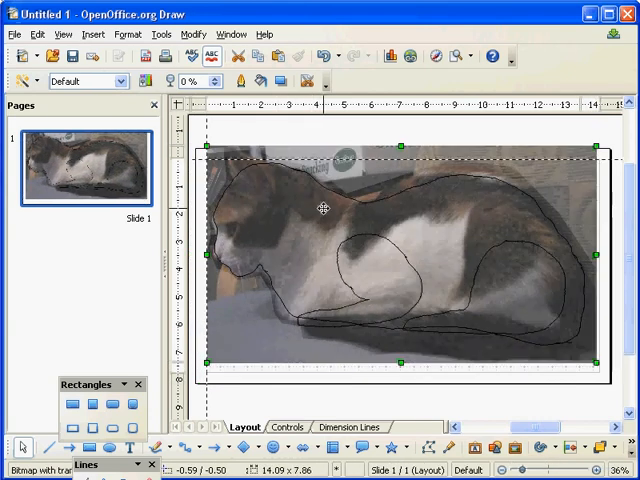
drag(320, 210, 310, 208)
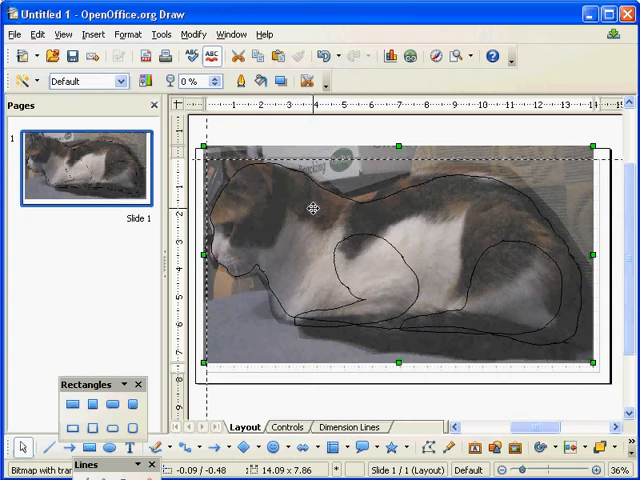
mouse_move(380, 268)
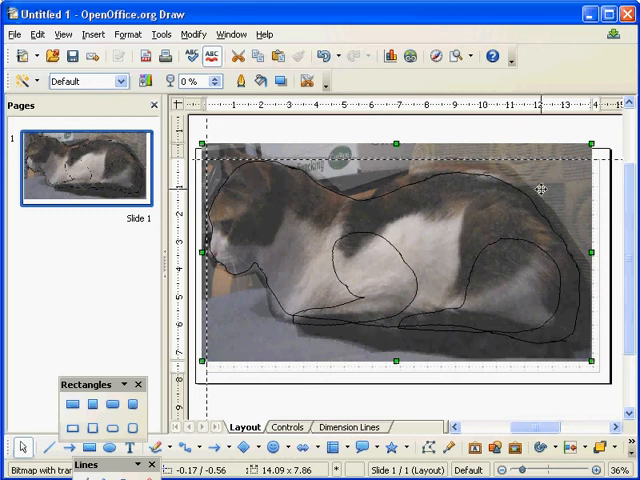
mouse_move(280, 230)
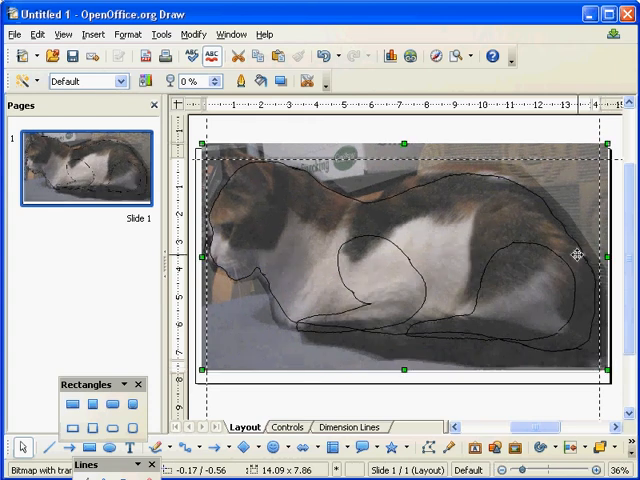
mouse_move(590, 192)
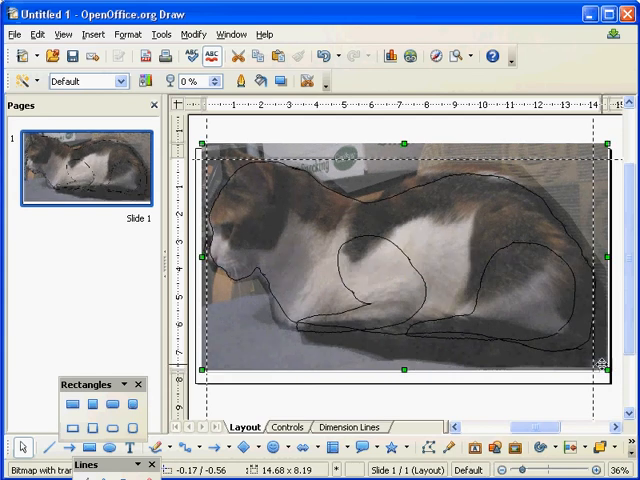
mouse_move(598, 128)
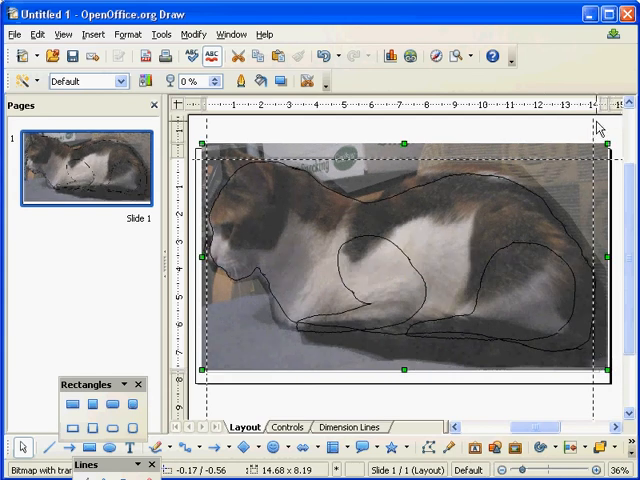
mouse_move(238, 216)
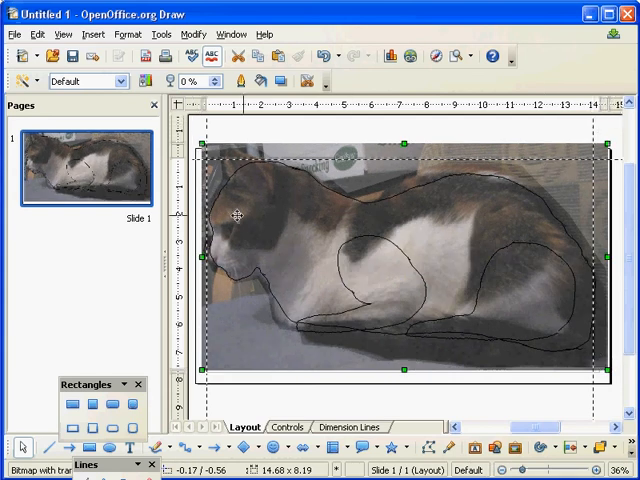
mouse_move(530, 228)
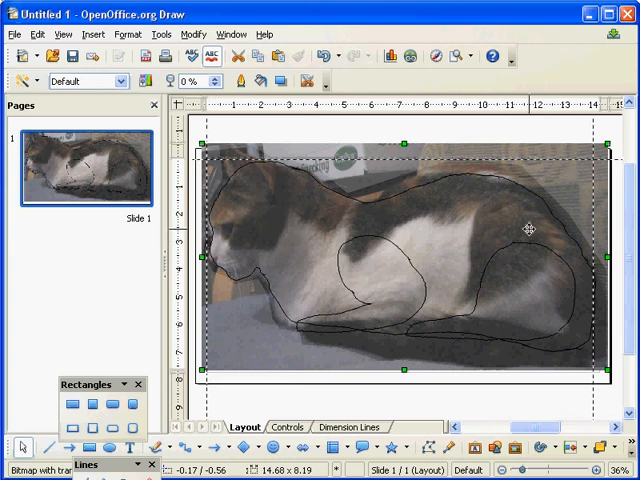
mouse_move(408, 282)
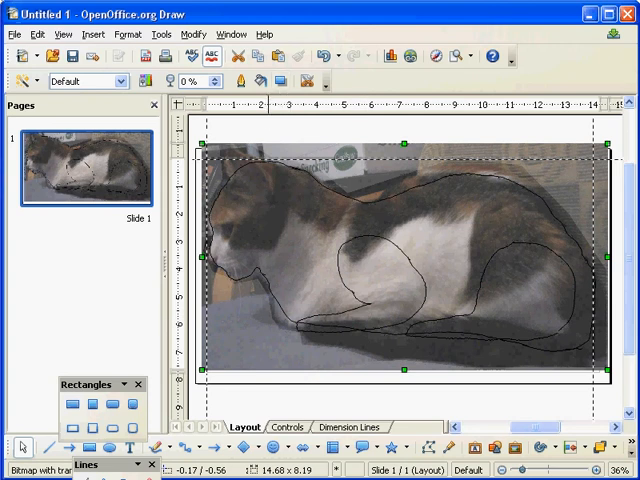
Print the drawing with the Tile pages option enabled, reaching the page-mismatch warning
click(14, 34)
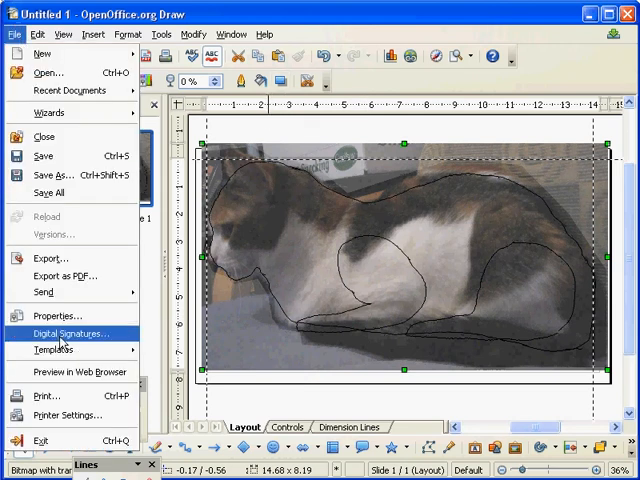
mouse_move(50, 396)
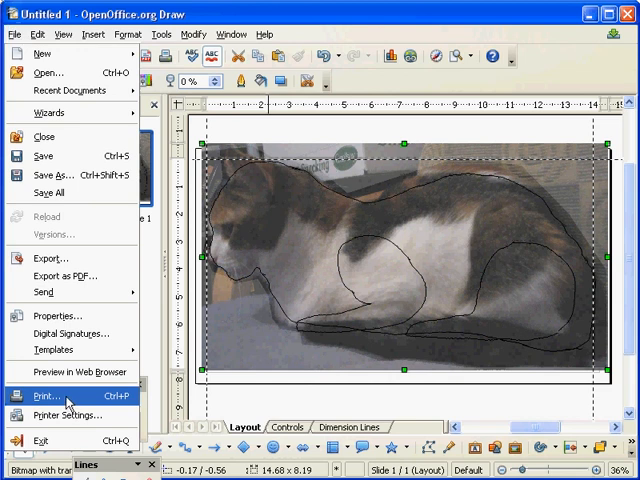
click(46, 396)
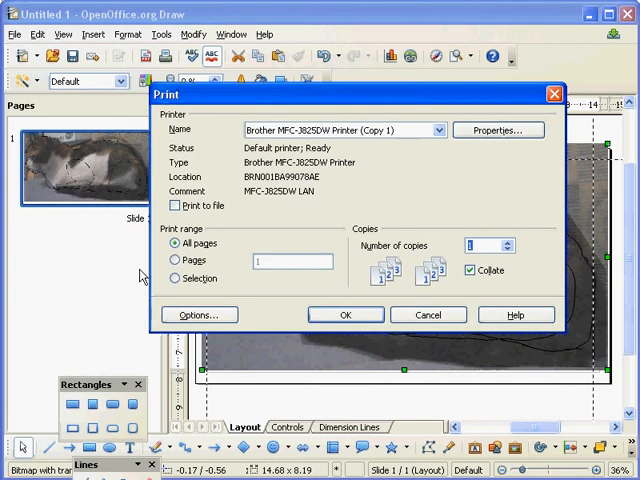
click(196, 316)
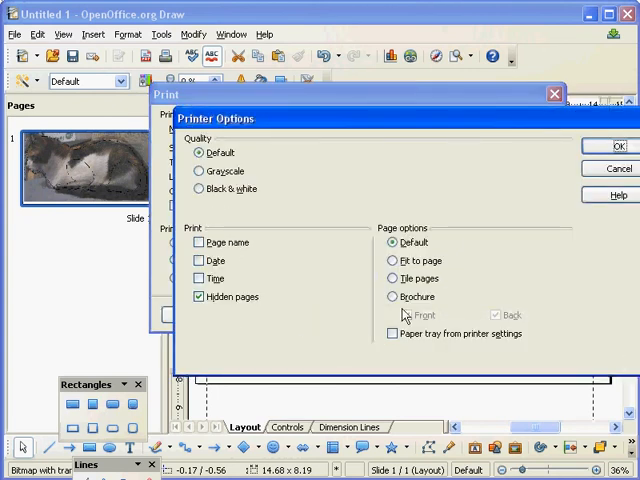
click(392, 278)
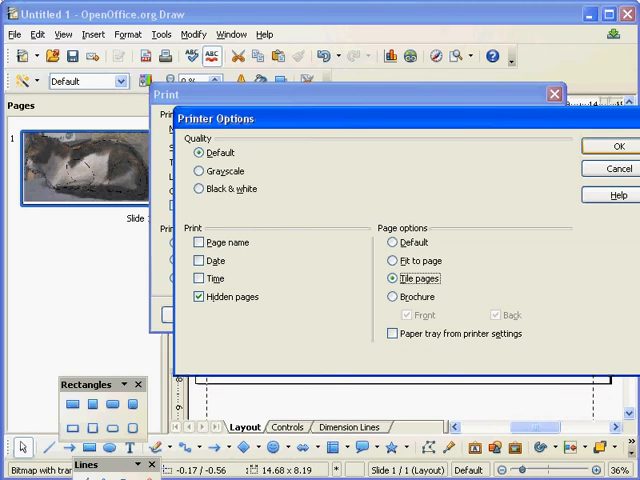
click(616, 144)
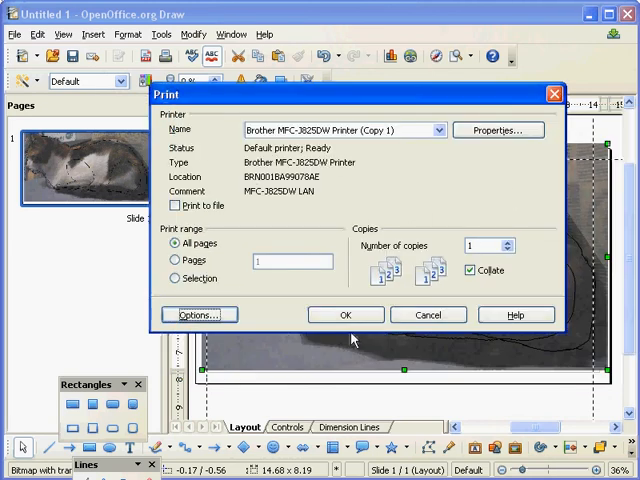
click(344, 314)
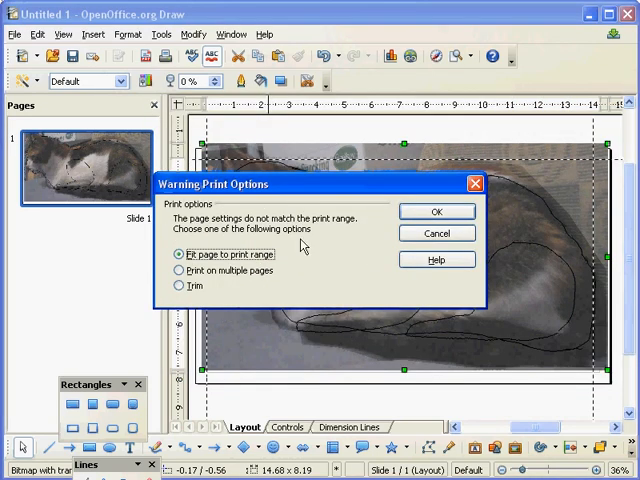
Choose Print on multiple pages in the print-range warning
drag(316, 184, 396, 156)
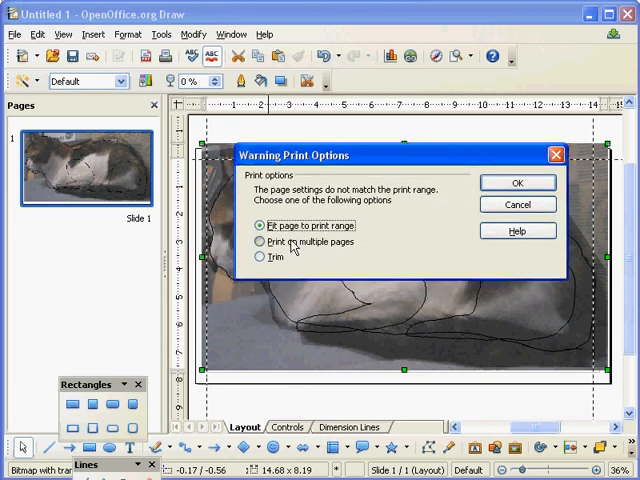
click(260, 242)
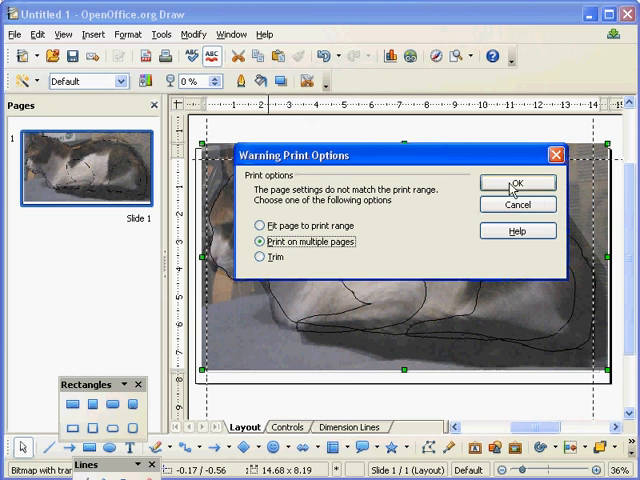
mouse_move(404, 156)
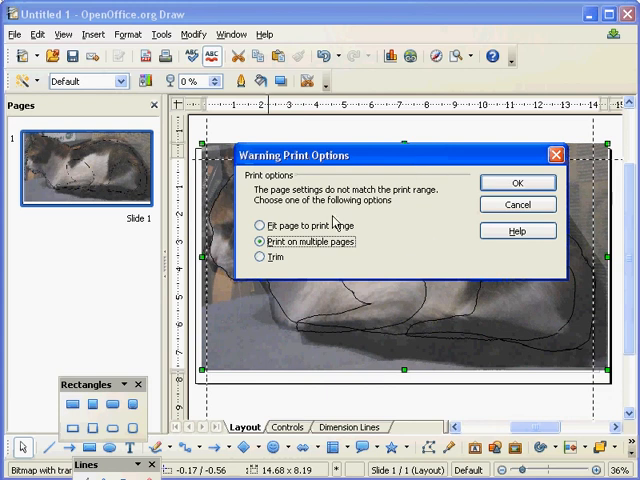
mouse_move(384, 224)
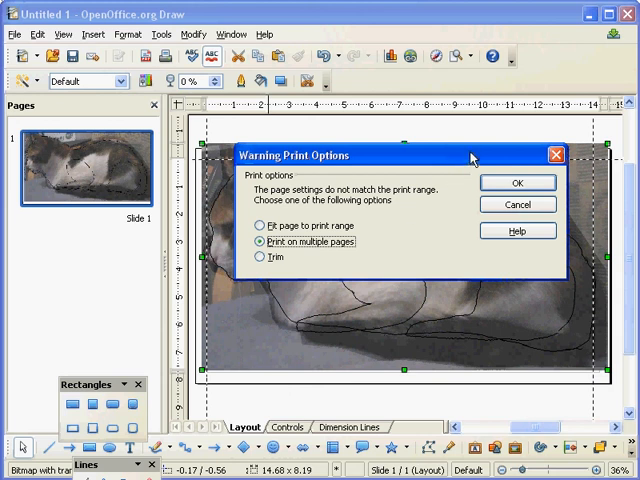
mouse_move(516, 204)
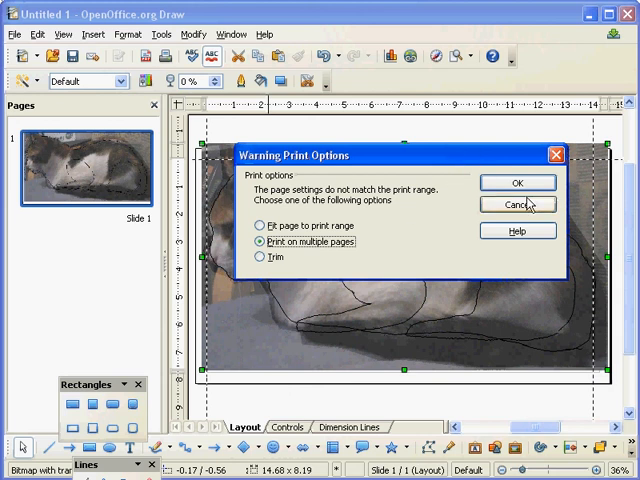